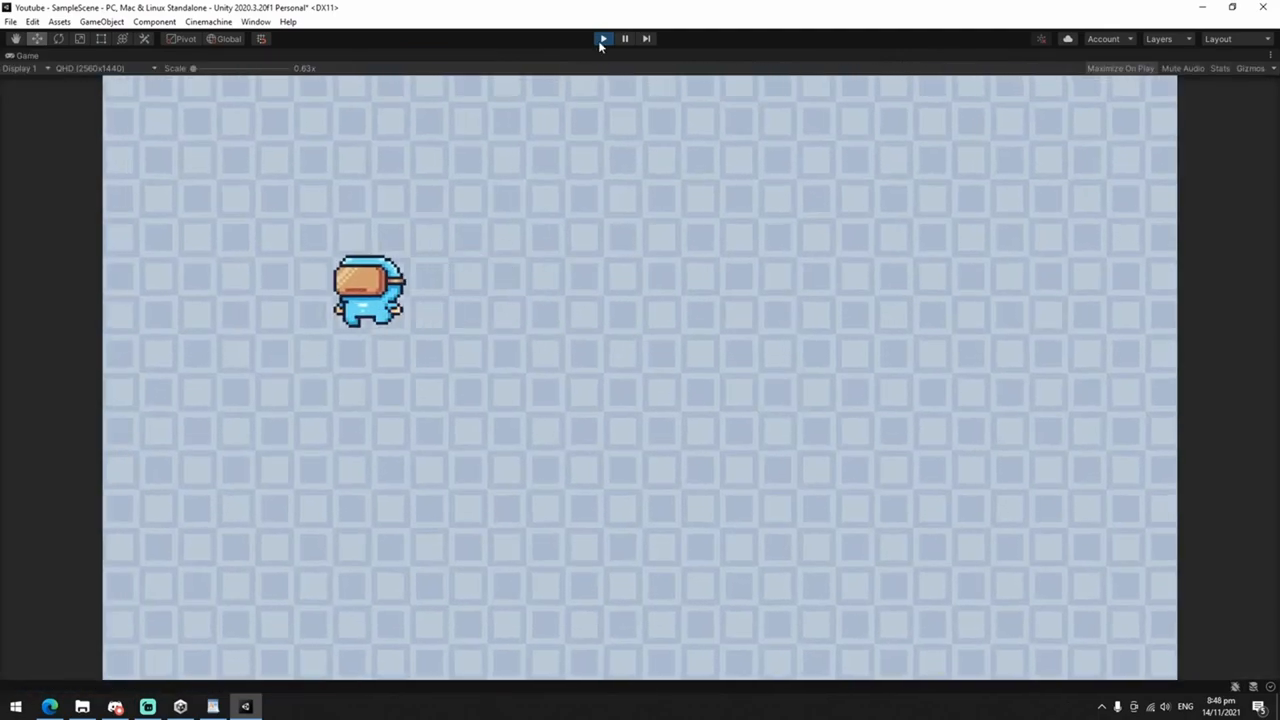
- Stop play mode to return the scene to editing
click(602, 38)
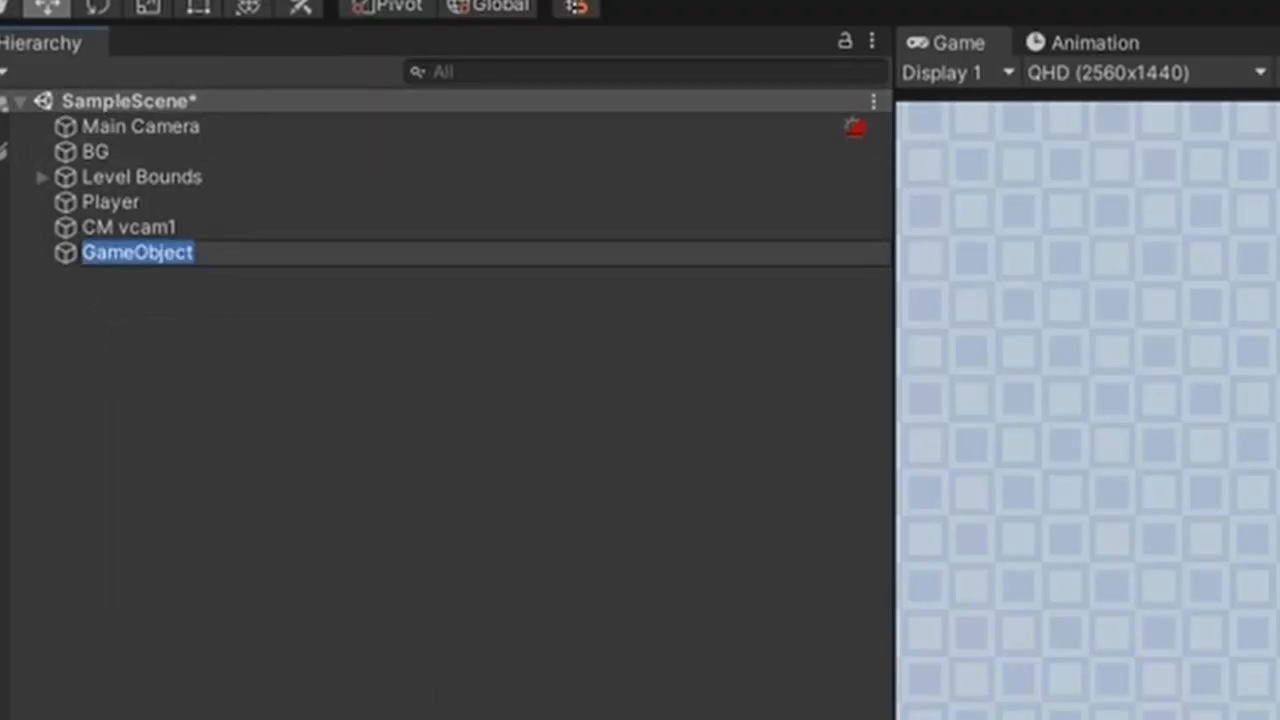
- Name the new object CamBounds and add a Box Collider 2D component to it
text(CamBounds)
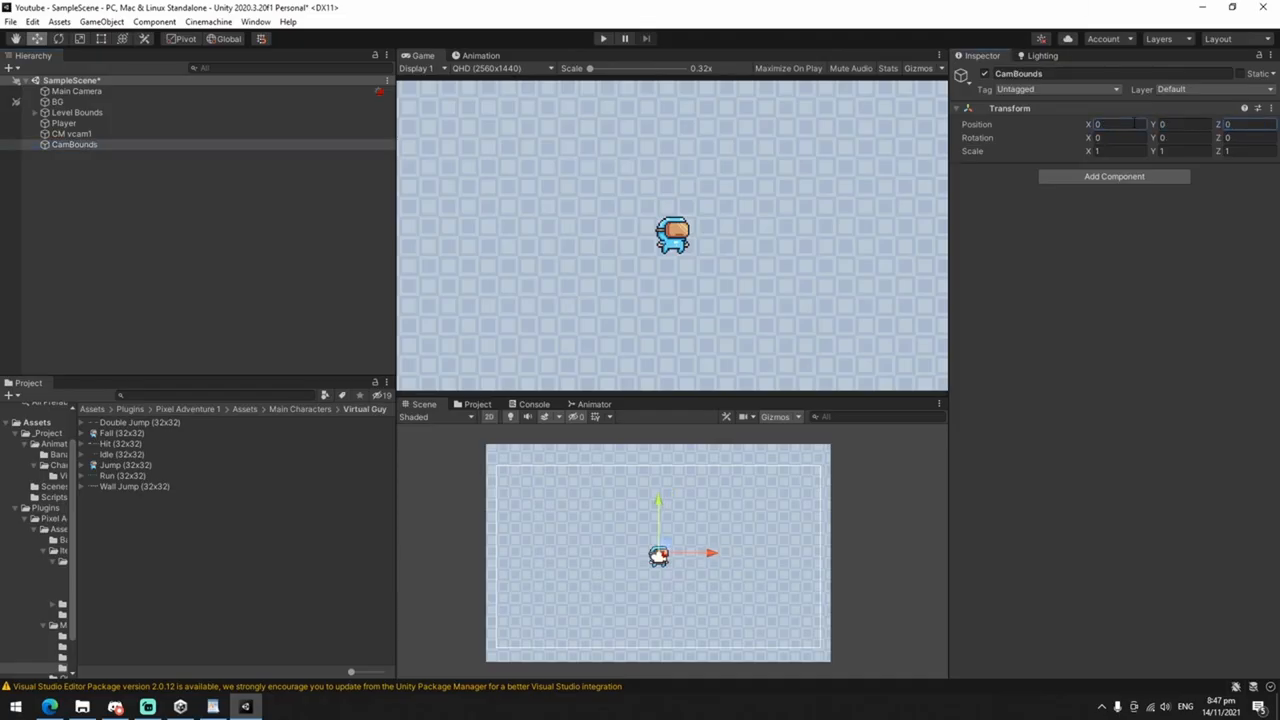
click(1114, 176)
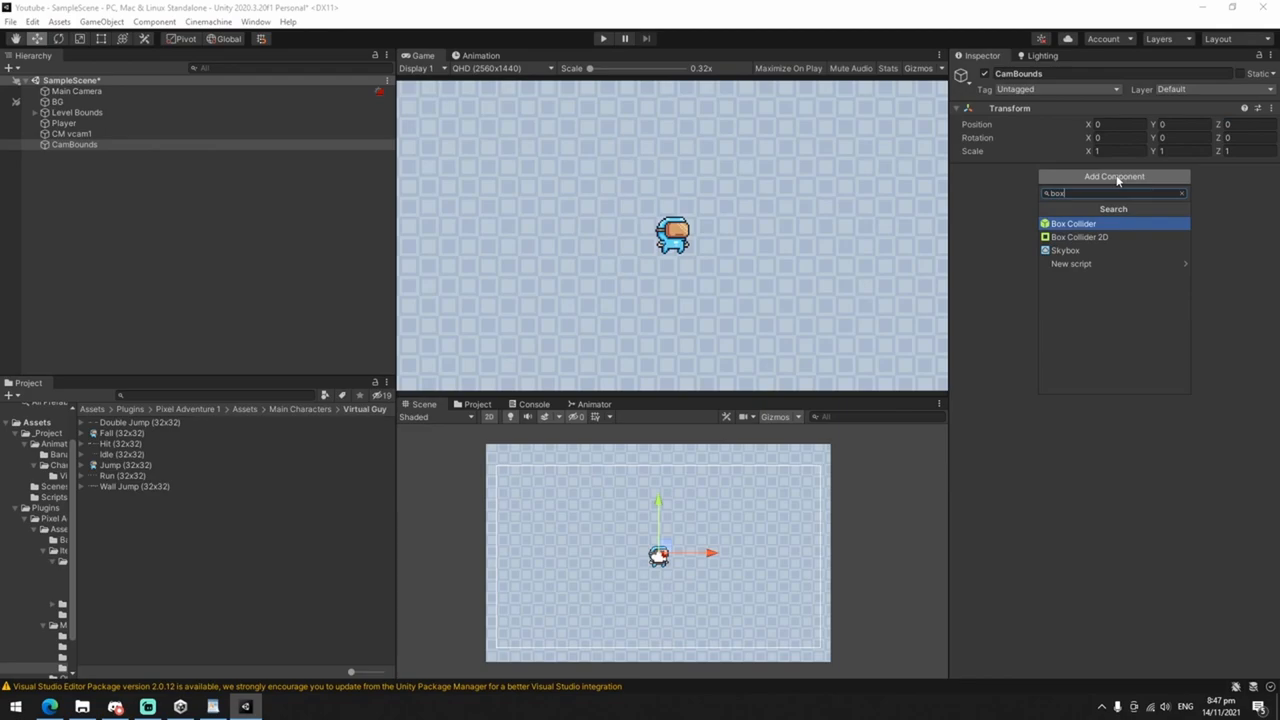
click(72, 132)
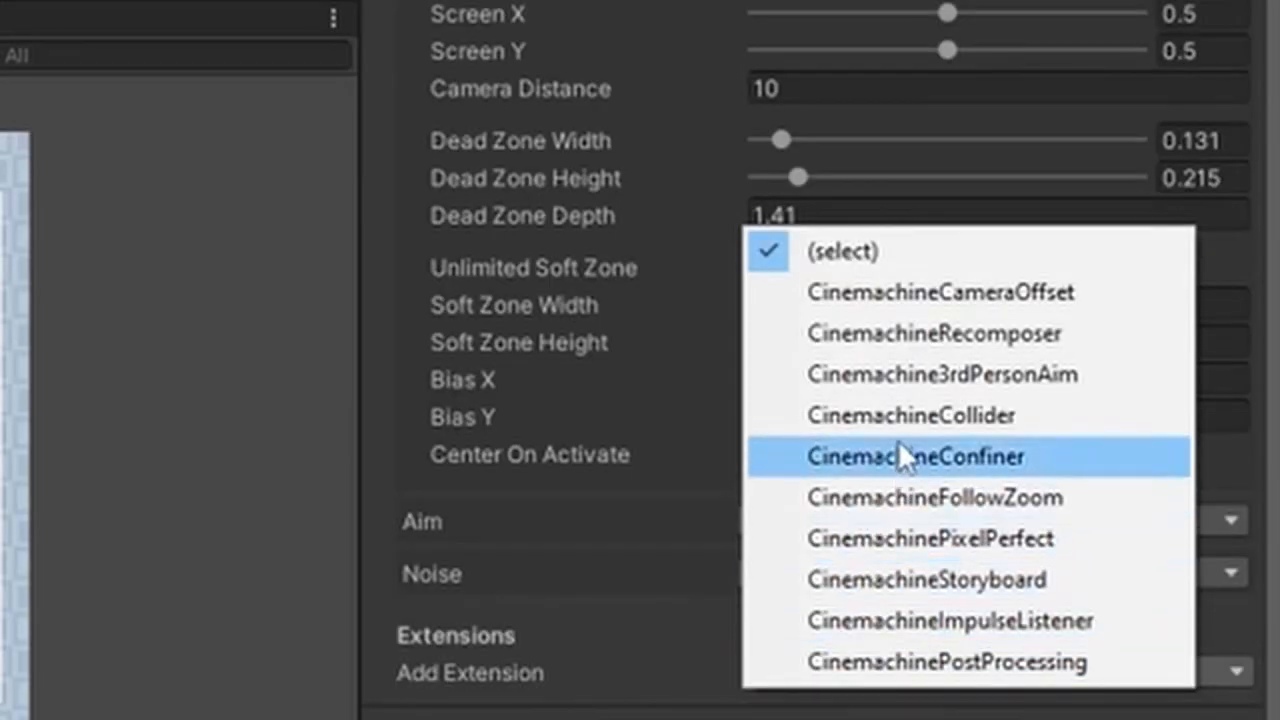
- Add a CinemachineConfiner extension with CamBounds as its Bounding Shape 2D
click(912, 456)
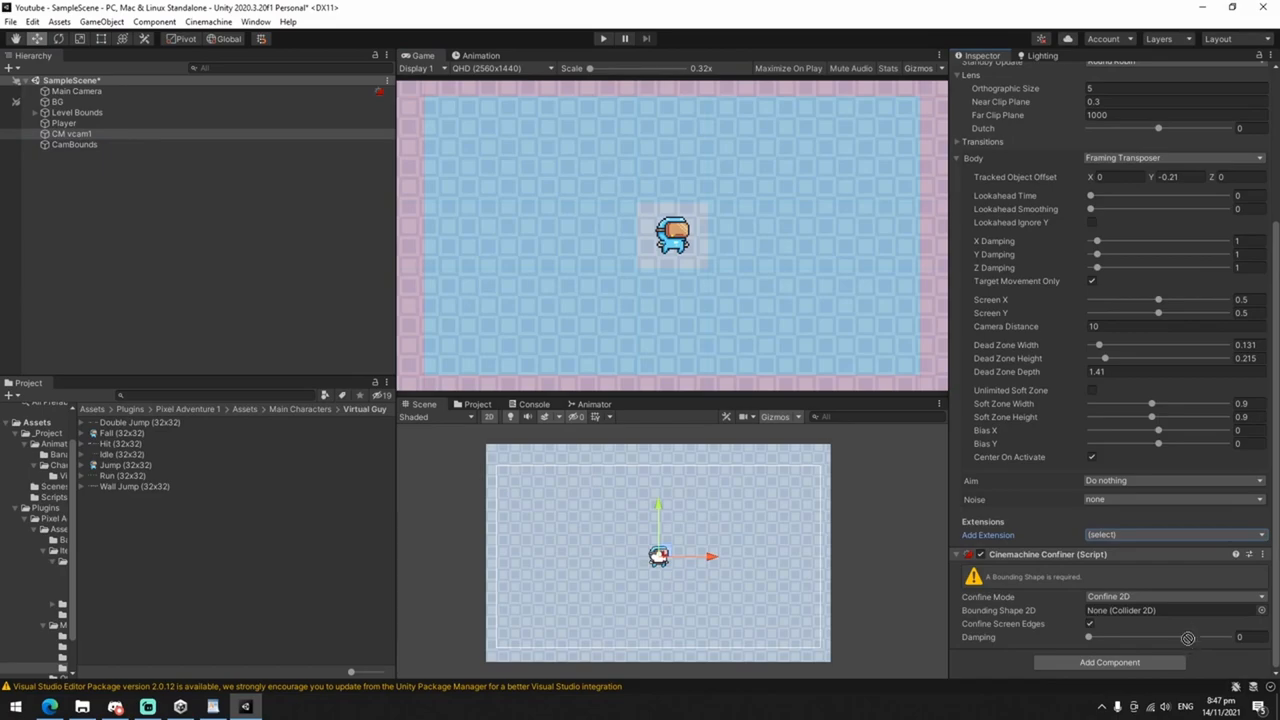
click(1176, 610)
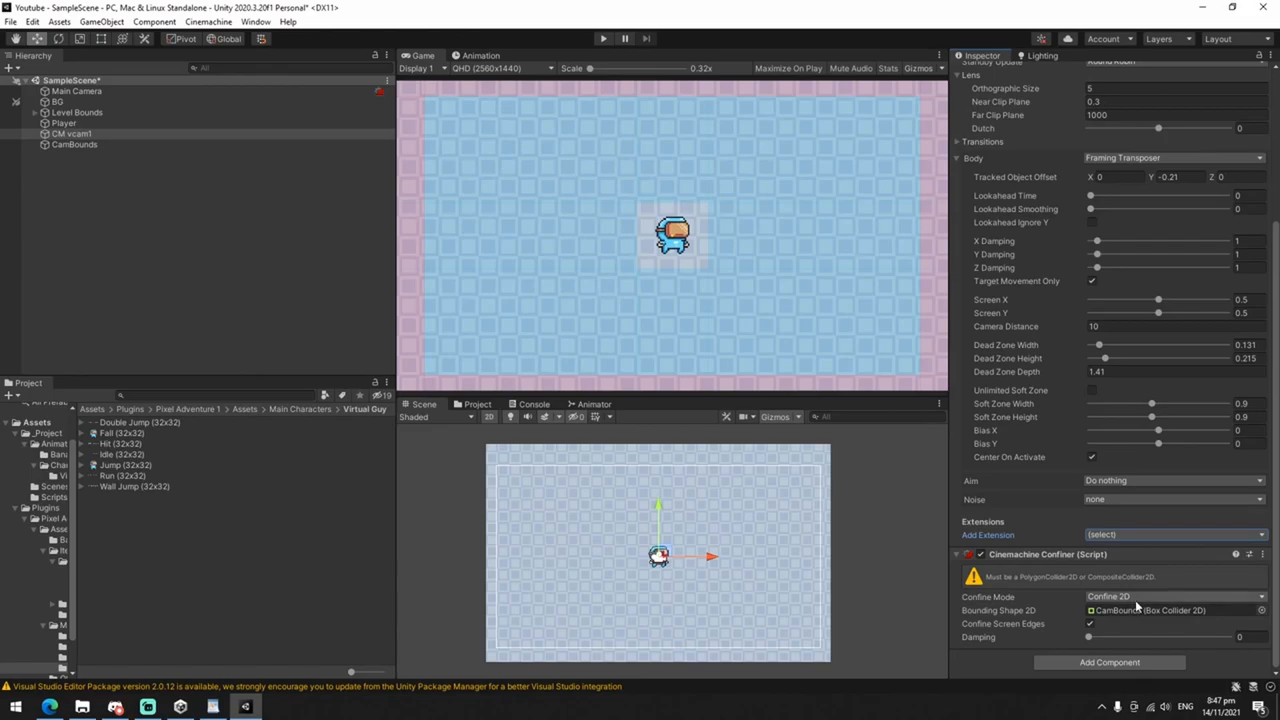
- Replace CamBounds' Box Collider 2D with a Polygon Collider 2D
click(74, 144)
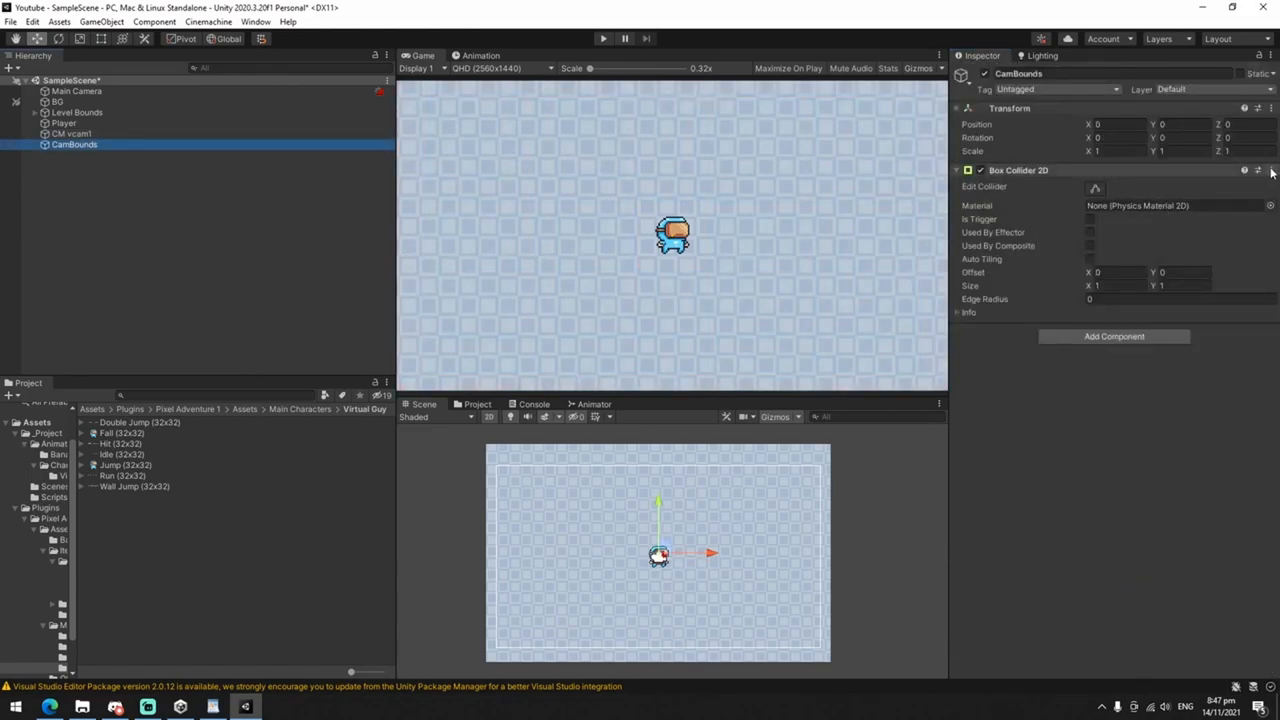
click(1268, 170)
text(pol)
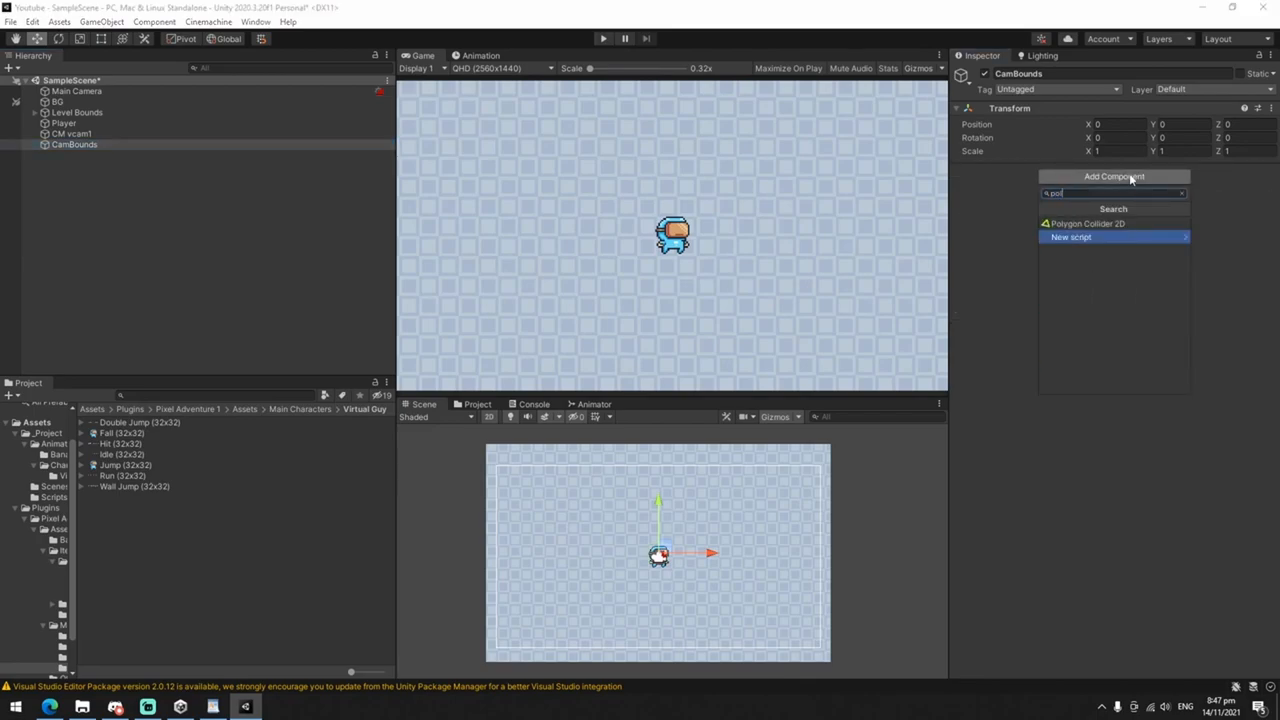
click(1088, 224)
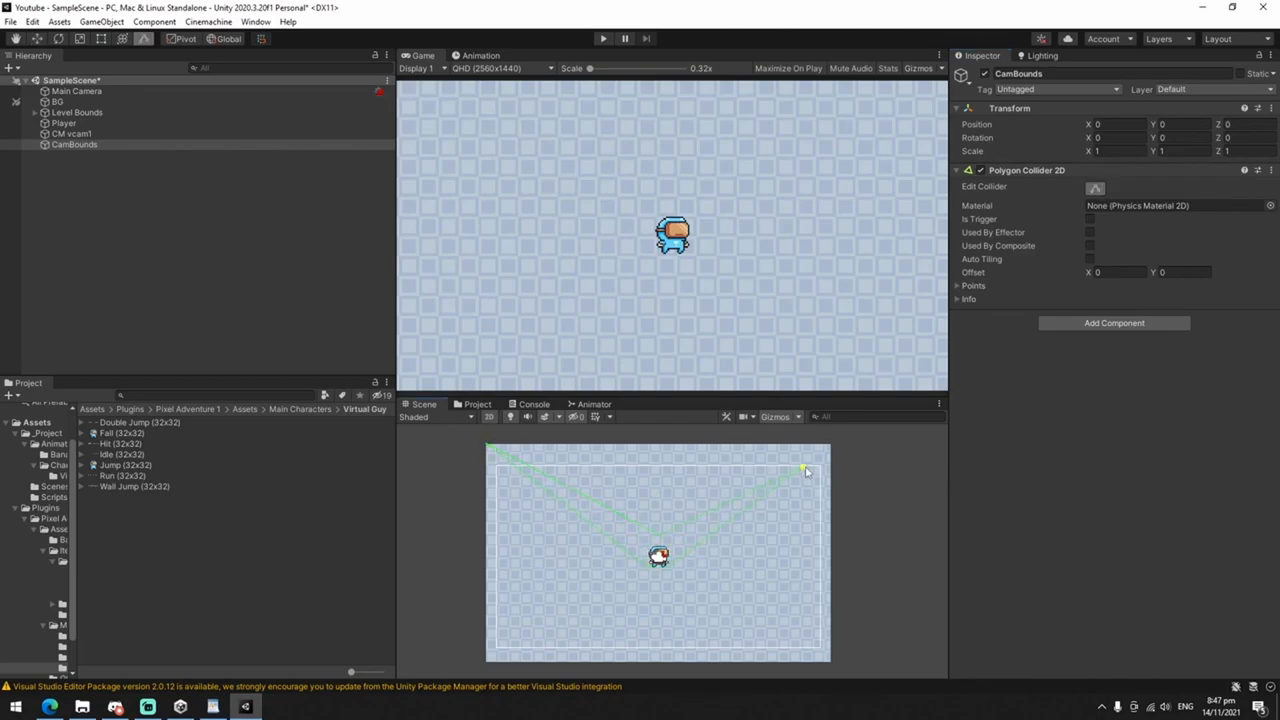
- Stretch the polygon collider to the map's edges, set Is Trigger, and select CM vcam1
drag(808, 470, 818, 664)
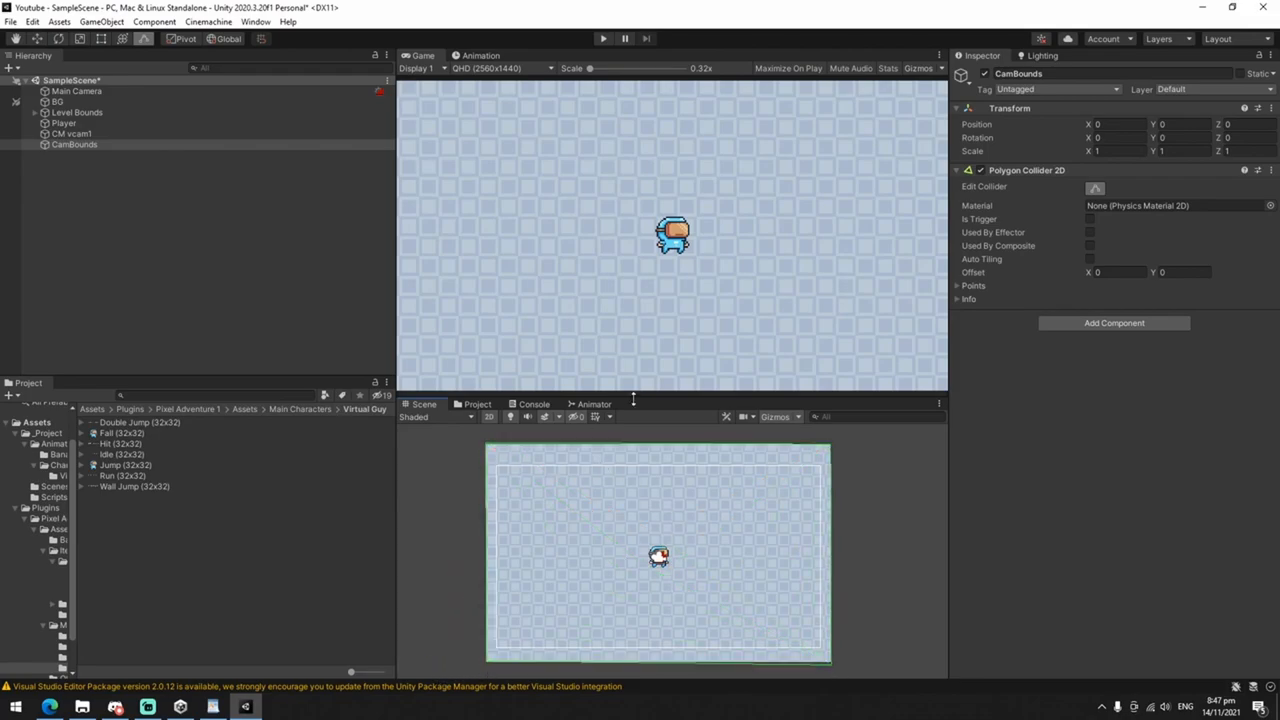
click(1090, 218)
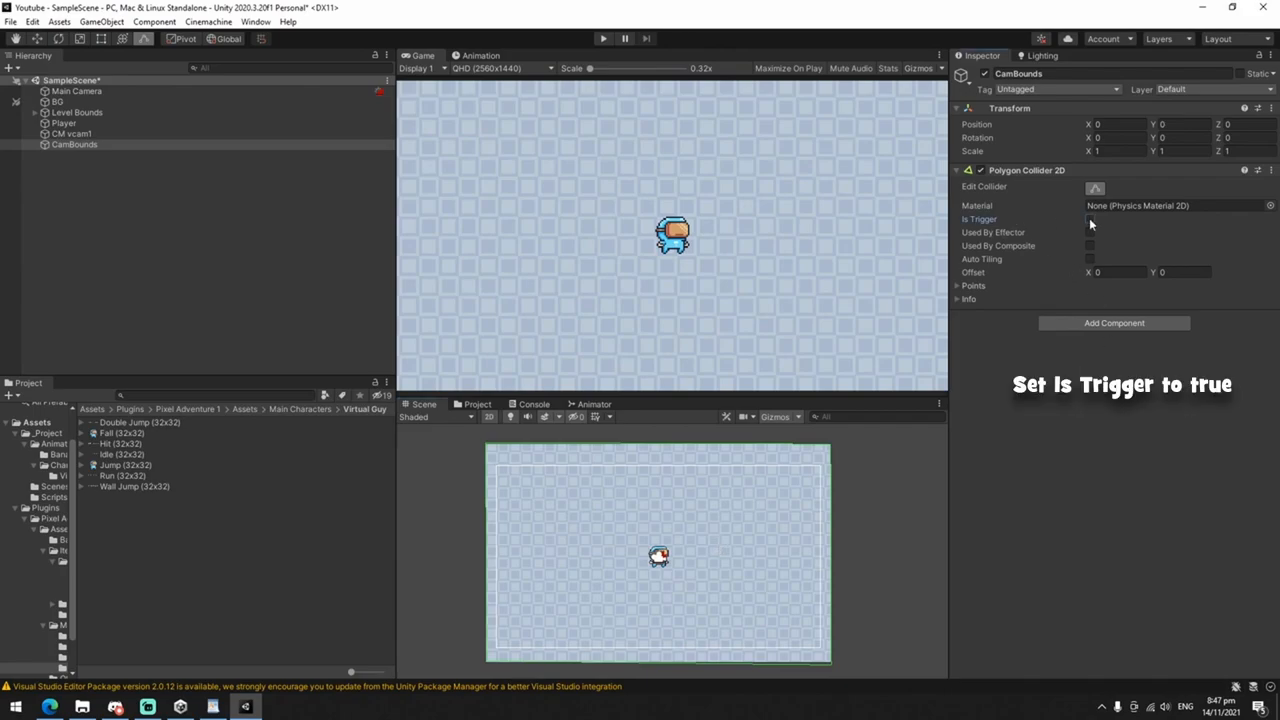
click(1090, 218)
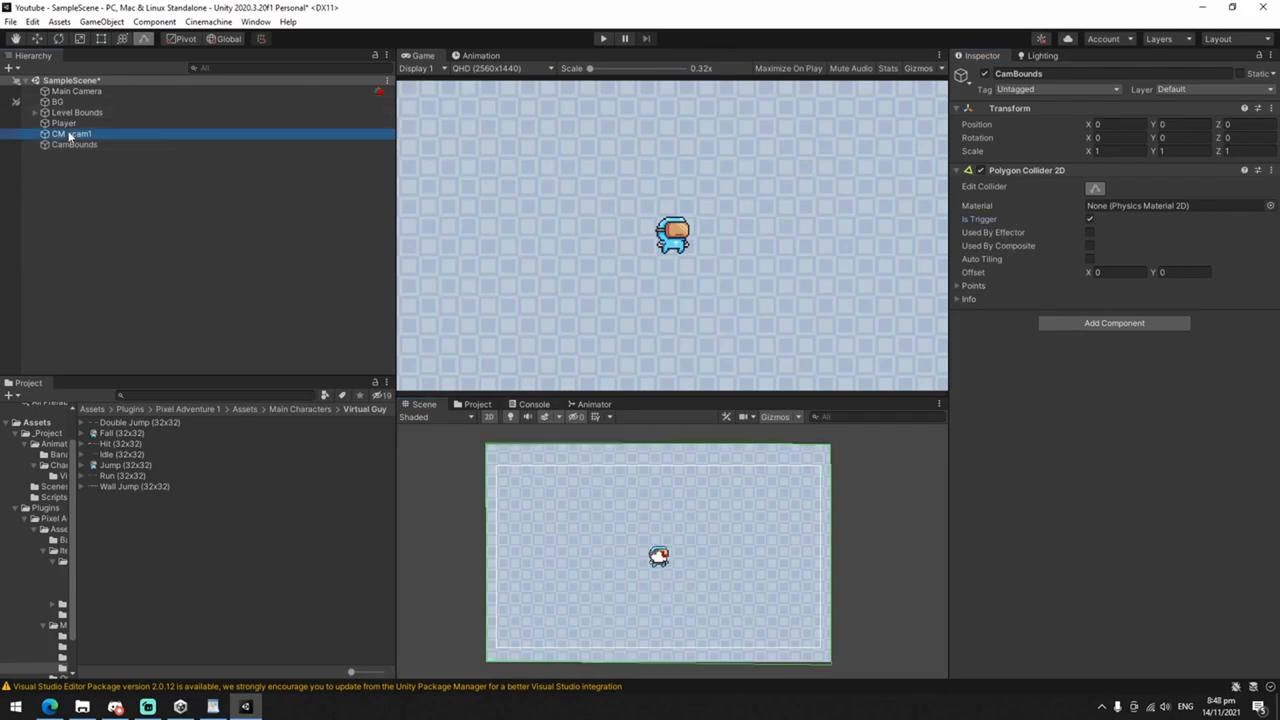
click(72, 132)
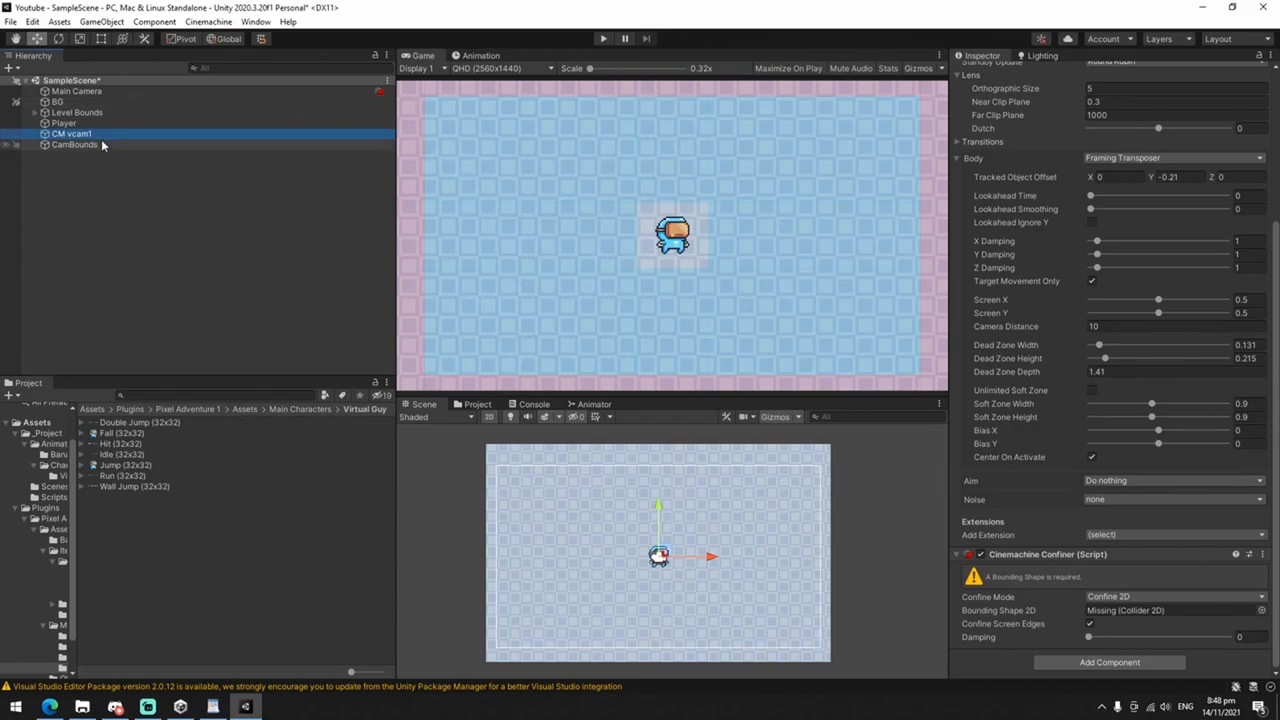